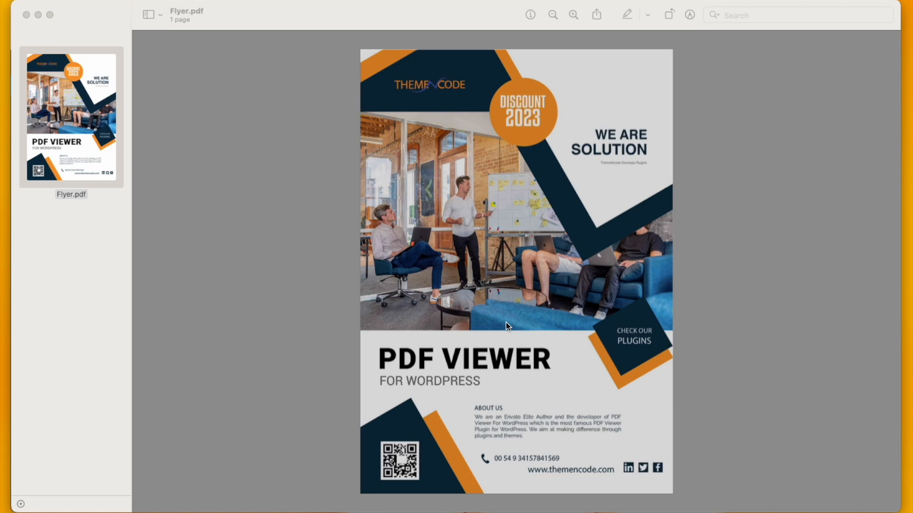
pyautogui.moveTo(504, 317)
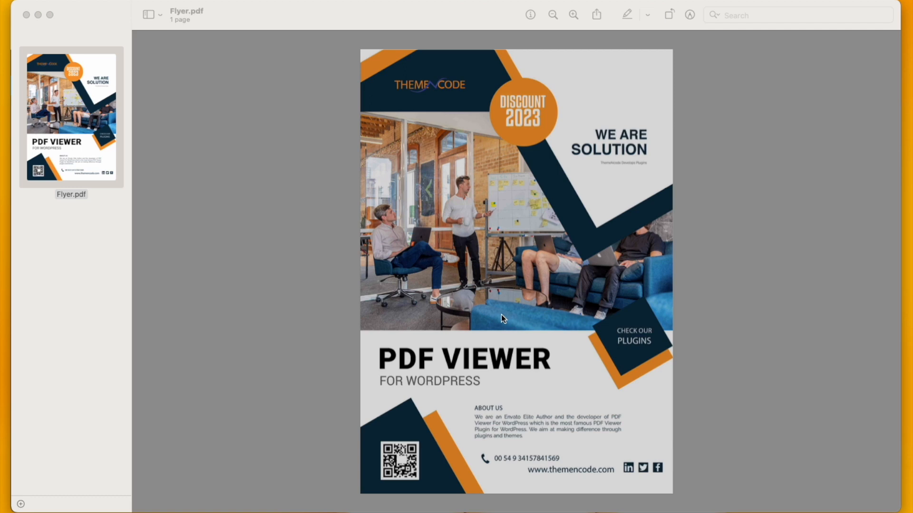
pyautogui.moveTo(477, 348)
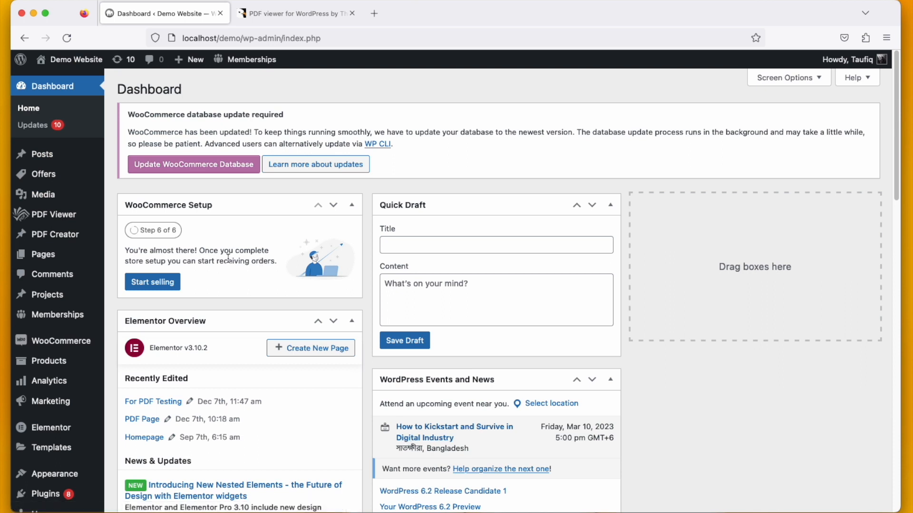
pyautogui.moveTo(205, 237)
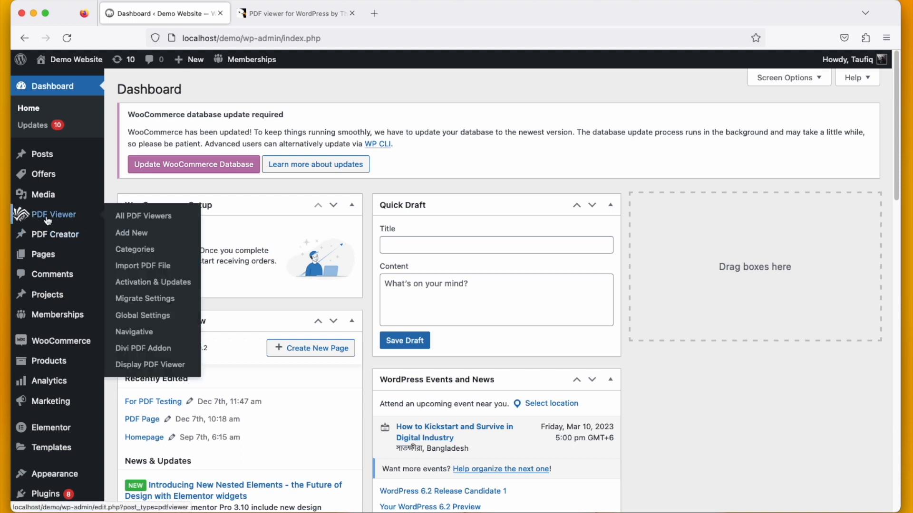
pyautogui.moveTo(51, 221)
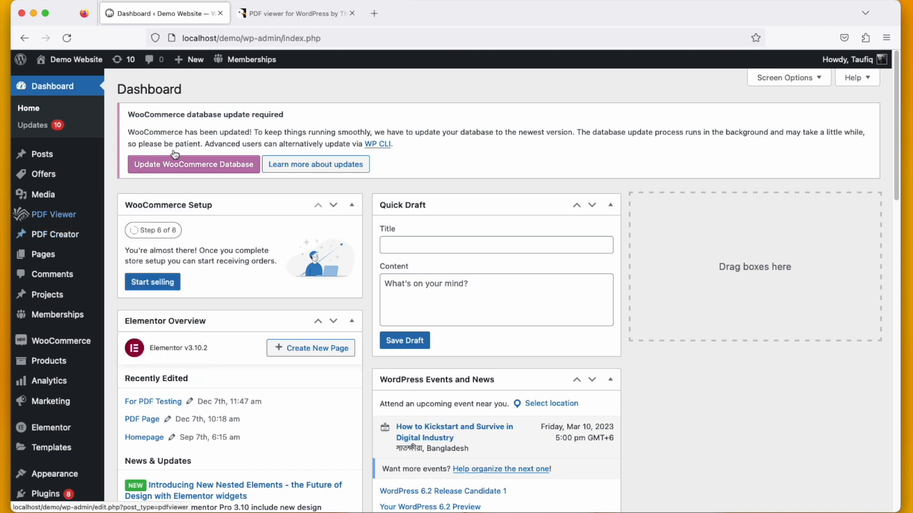
# Switch to the browser tab showing the PDF Viewer for WordPress product page
pyautogui.click(291, 13)
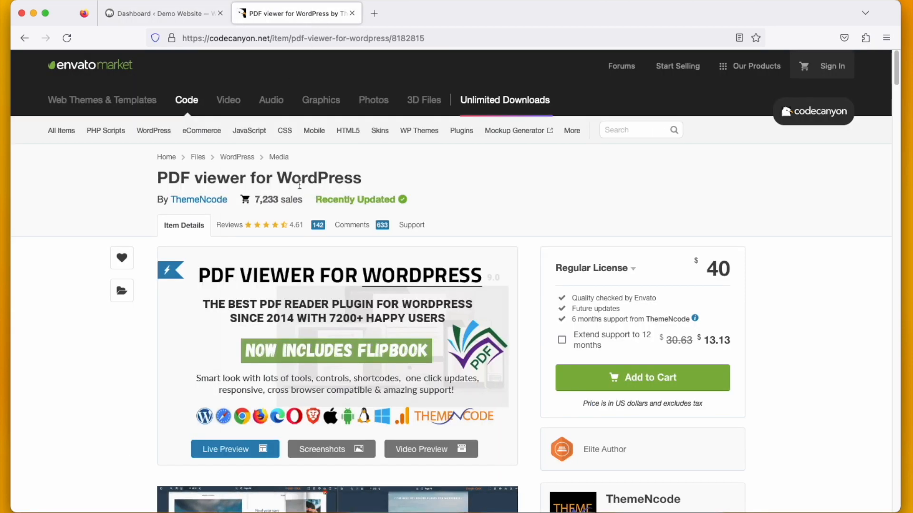
pyautogui.moveTo(777, 97)
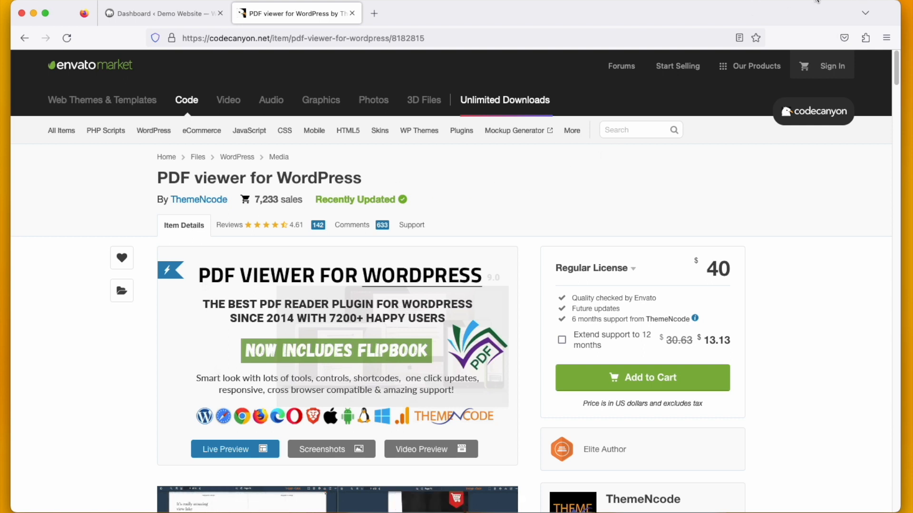
pyautogui.moveTo(163, 13)
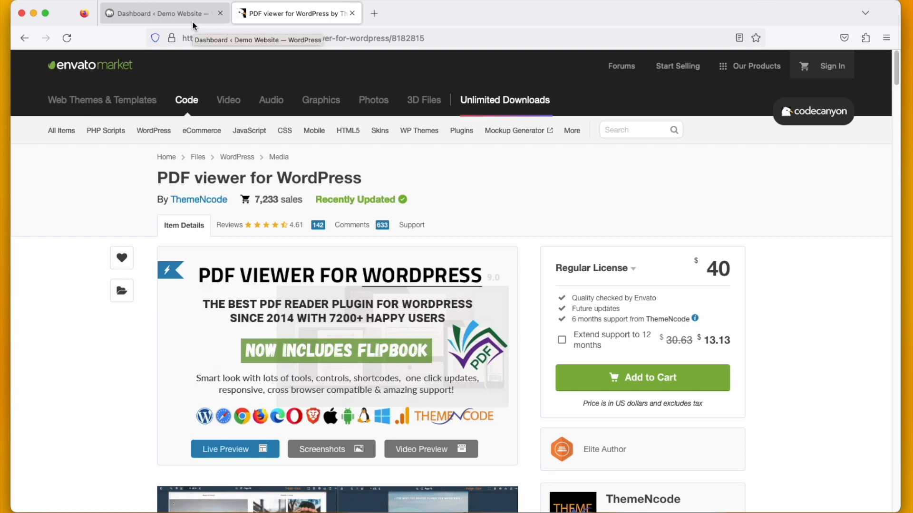
# From the dashboard, add a new PDF Viewer entry titled 'Digital Flyer'
pyautogui.click(163, 13)
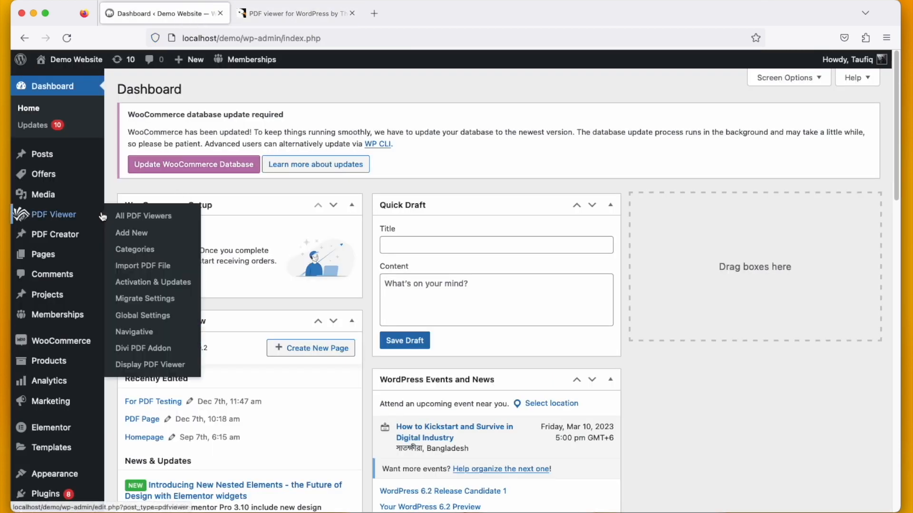
pyautogui.moveTo(132, 241)
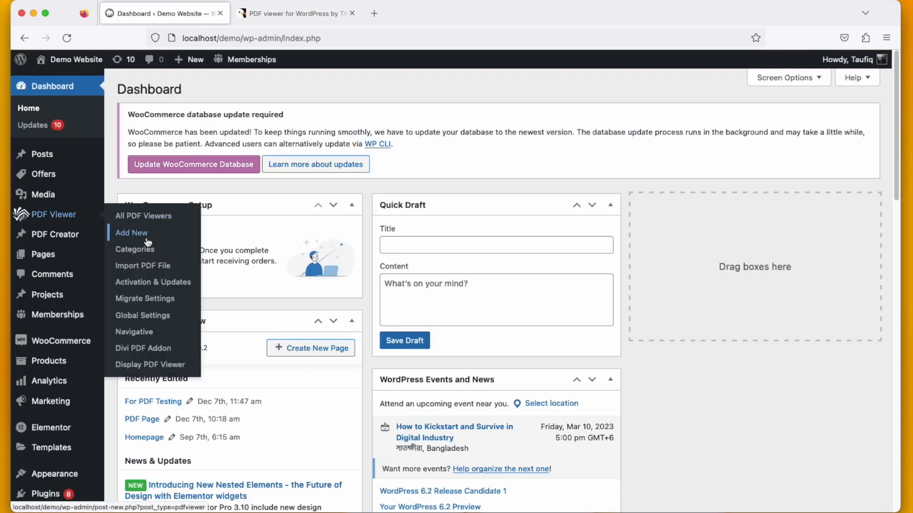
pyautogui.click(131, 233)
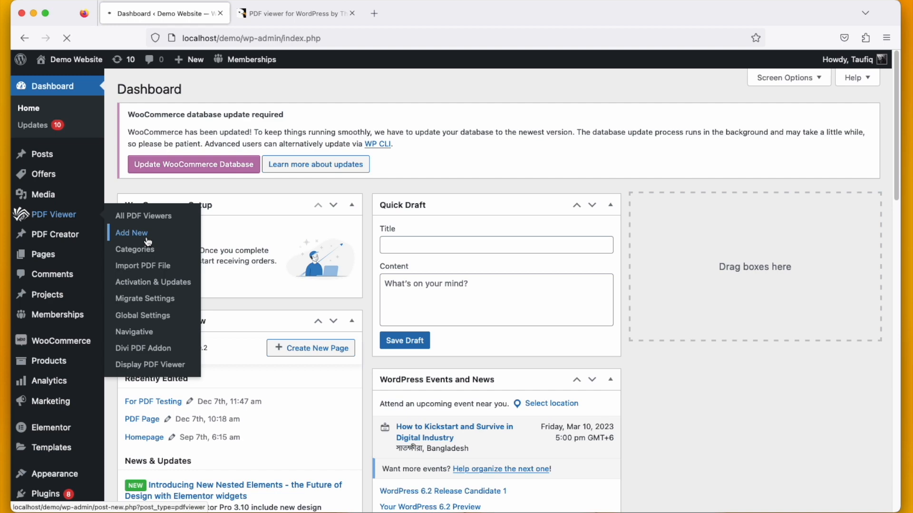
pyautogui.click(132, 233)
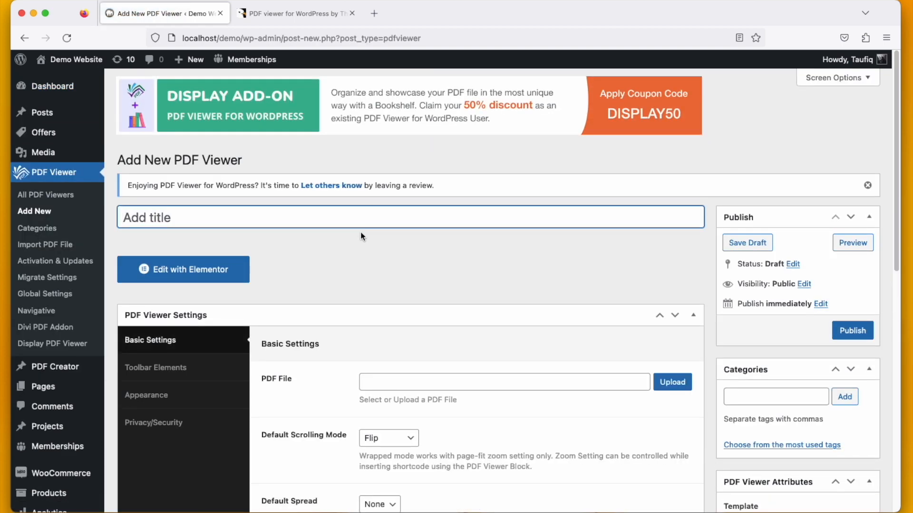
pyautogui.moveTo(358, 225)
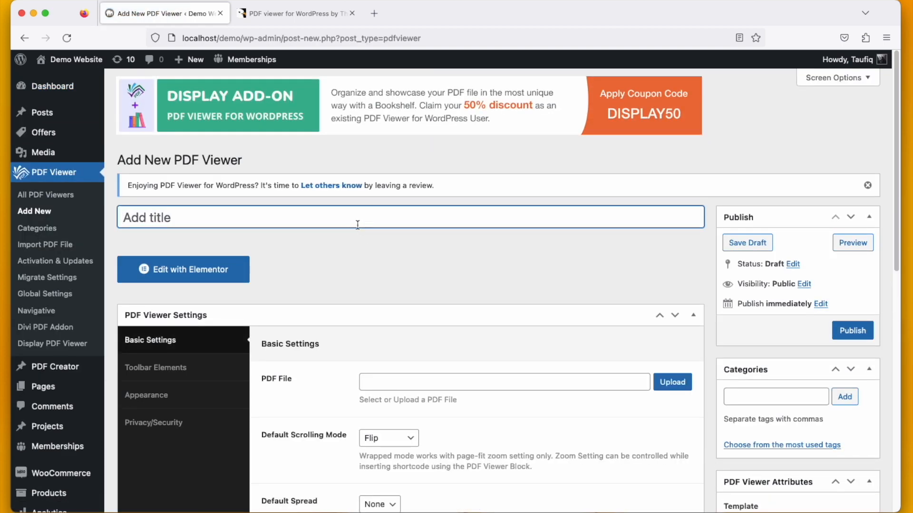
pyautogui.write('D')
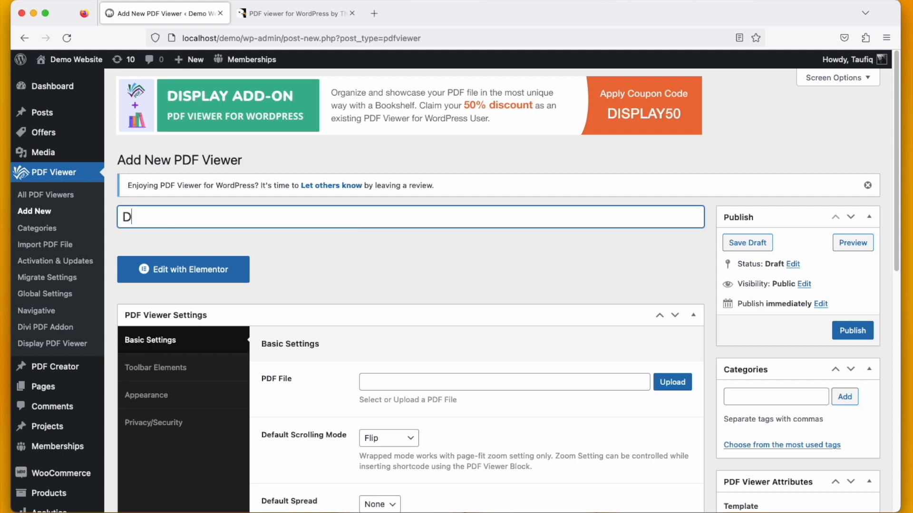
pyautogui.write('igital Fl')
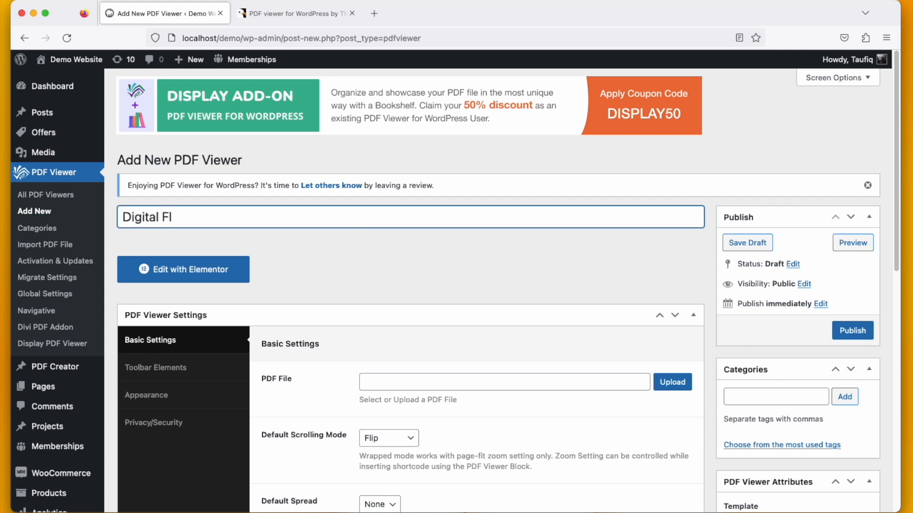
pyautogui.write('yer')
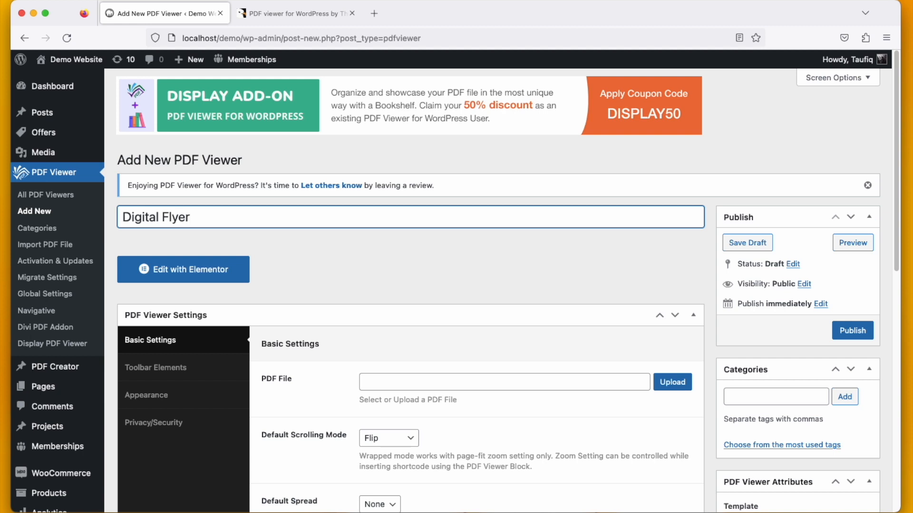
# Upload Flyer.pdf from the Downloads folder into the media library
pyautogui.click(671, 382)
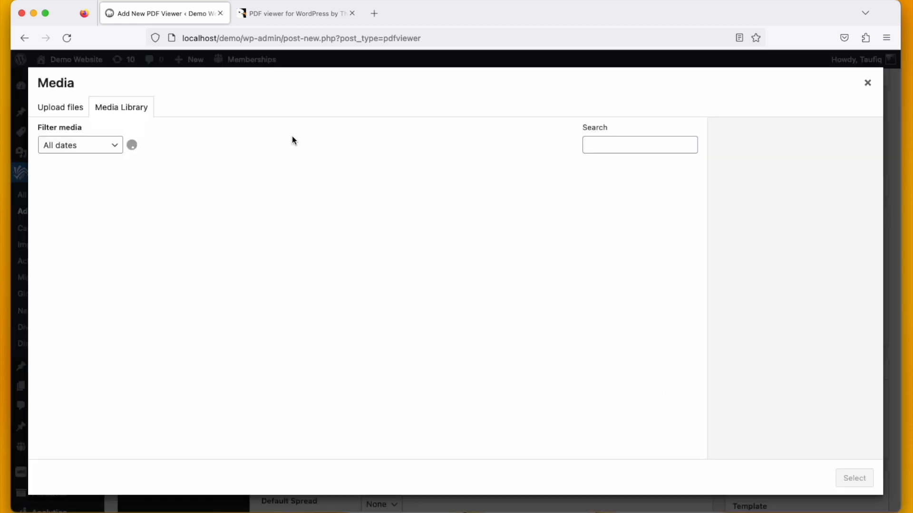
pyautogui.click(60, 107)
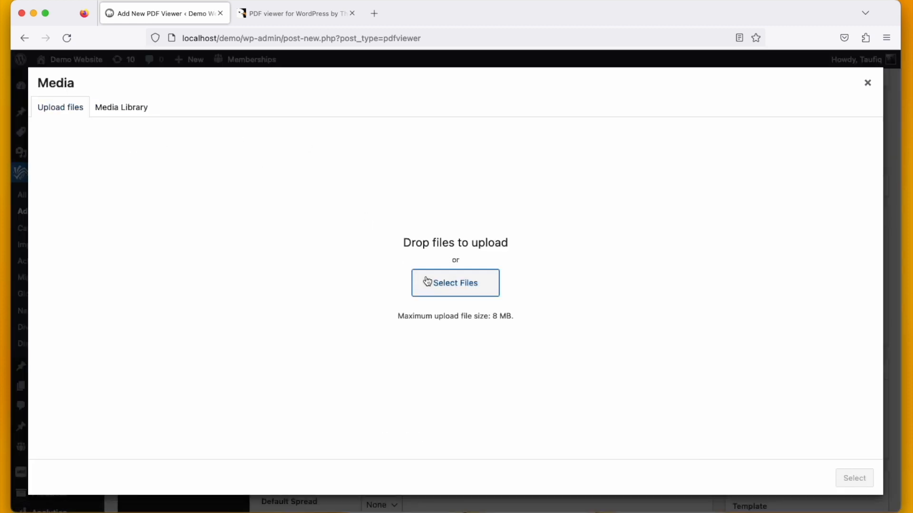
pyautogui.click(454, 282)
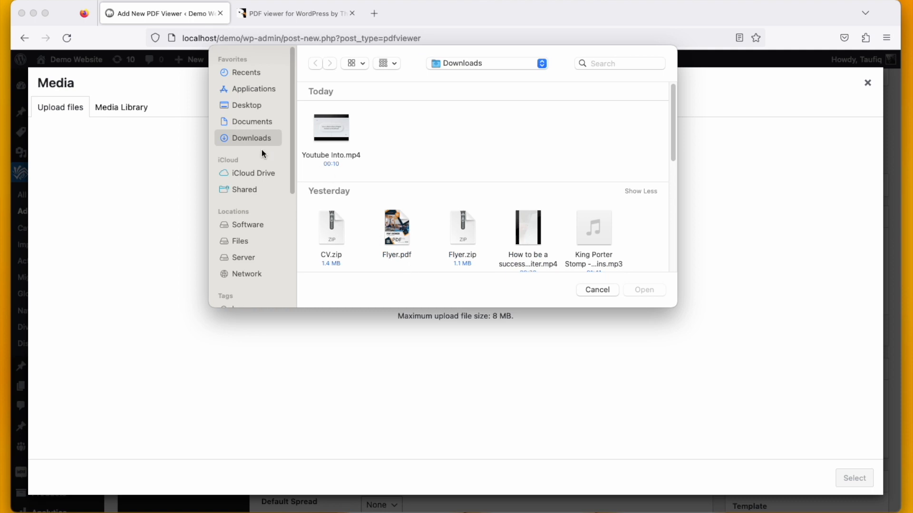
pyautogui.click(397, 227)
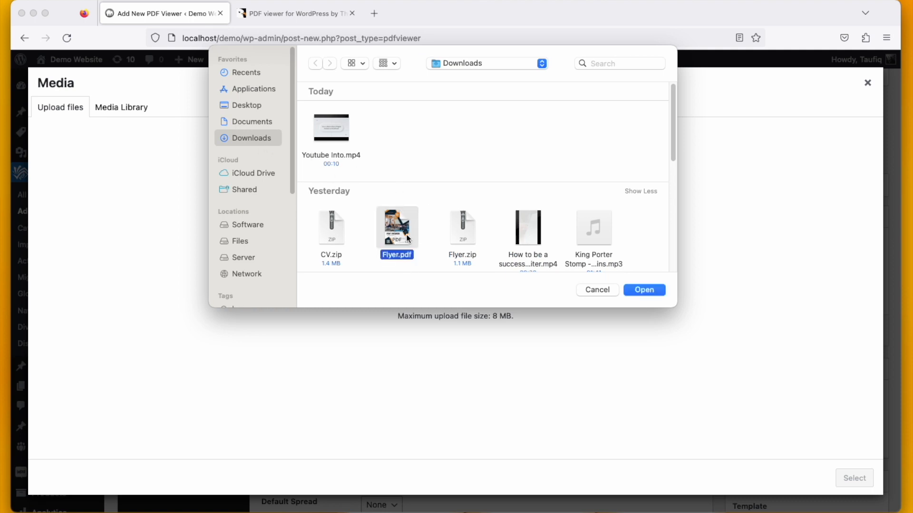
pyautogui.click(643, 290)
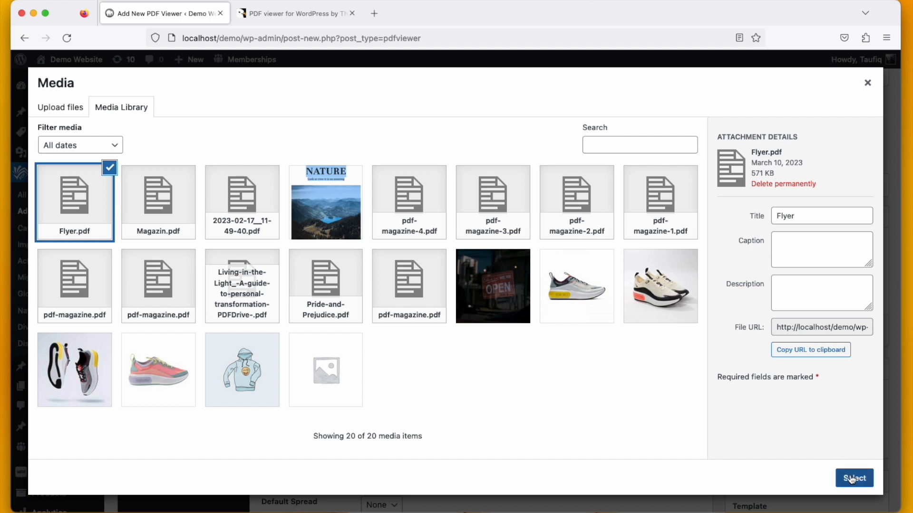
# Attach Flyer.pdf, publish the Digital Flyer post and view its live page
pyautogui.click(853, 478)
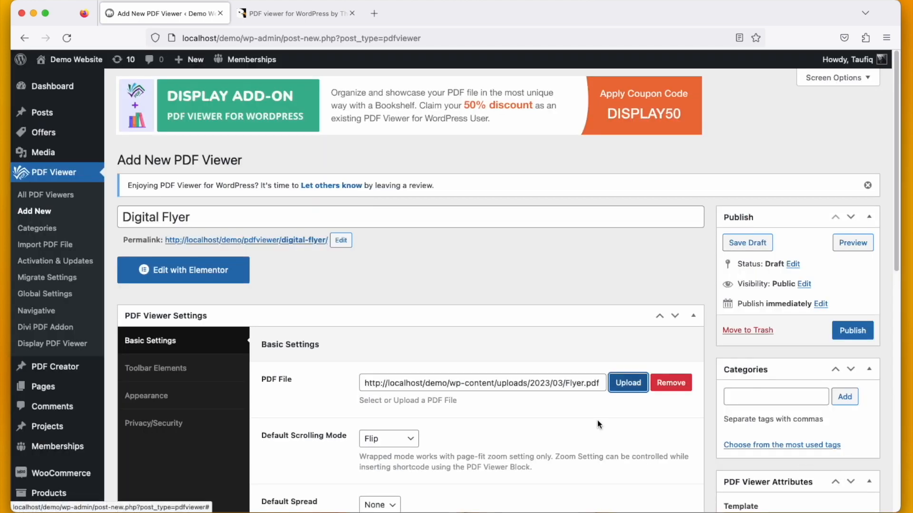
pyautogui.scroll(-3)
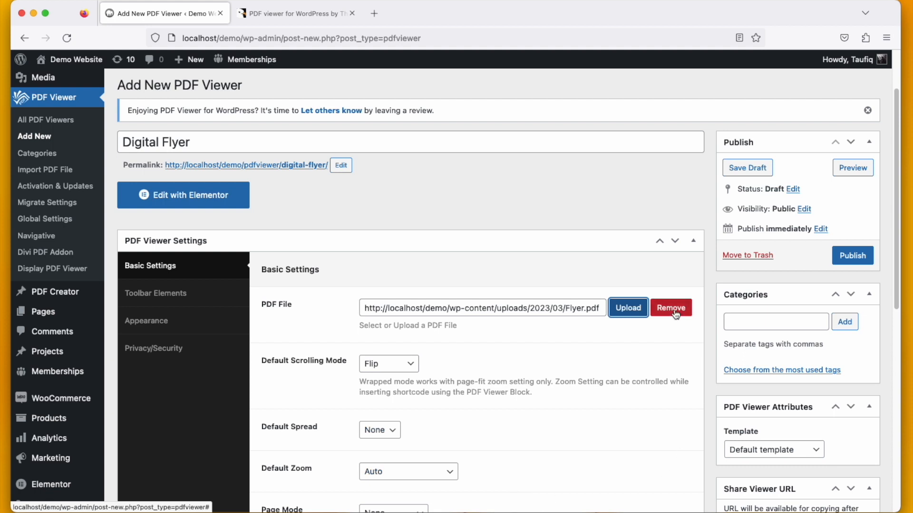
pyautogui.moveTo(509, 370)
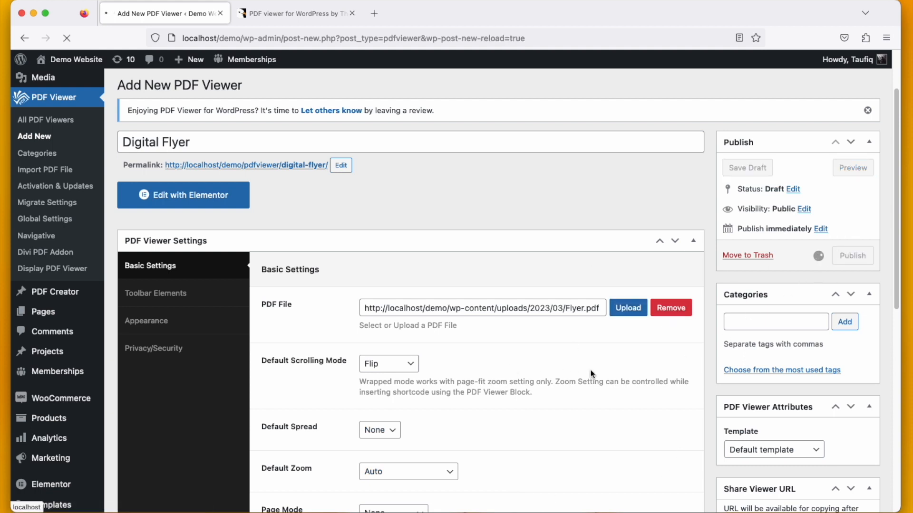
pyautogui.scroll(3)
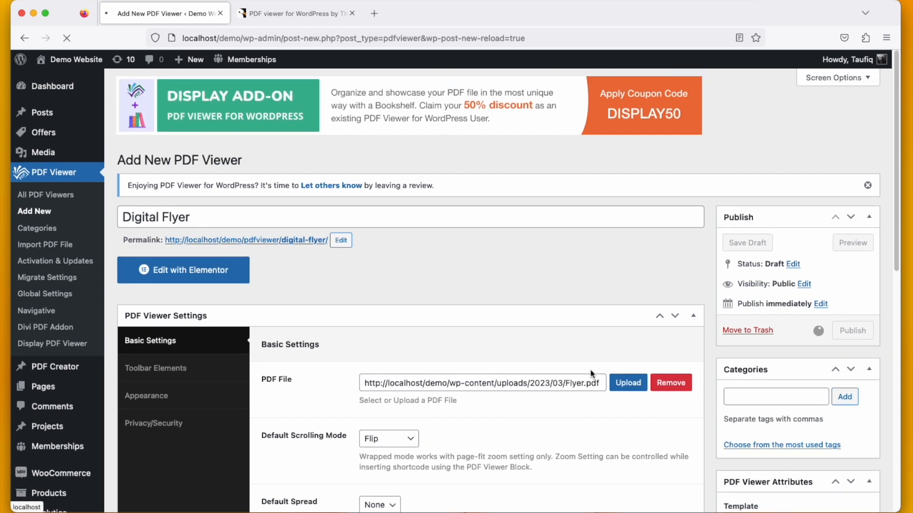
pyautogui.click(852, 330)
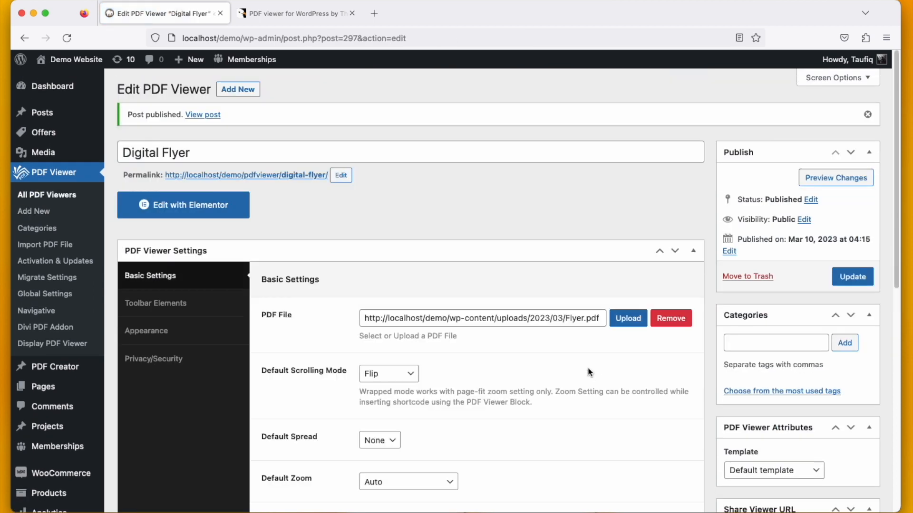
pyautogui.click(374, 13)
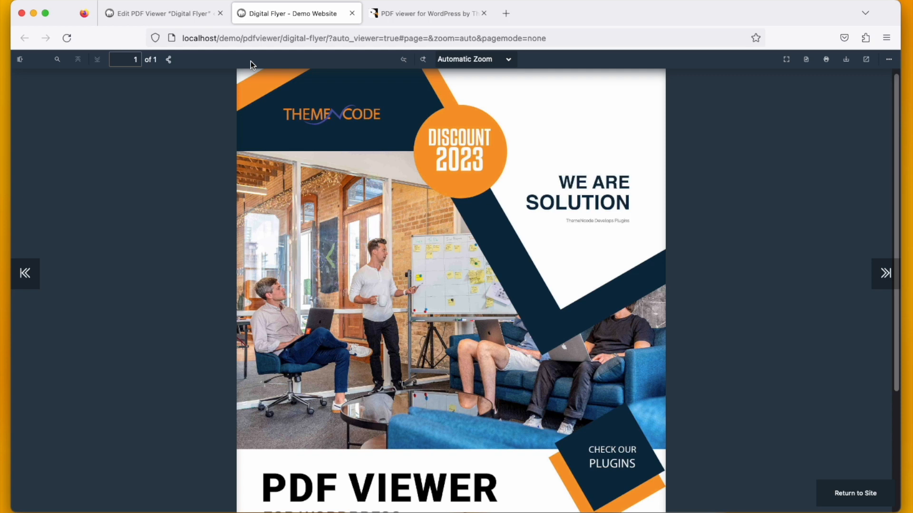
pyautogui.moveTo(721, 94)
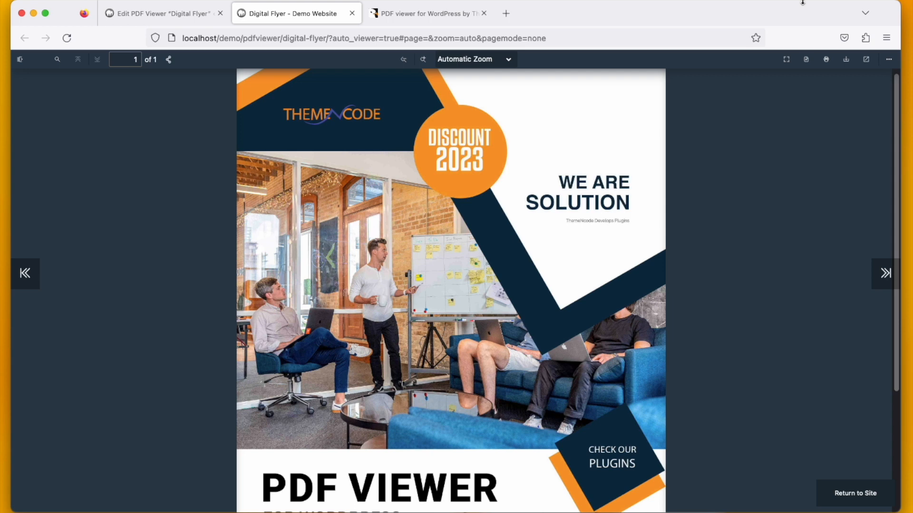
pyautogui.moveTo(535, 16)
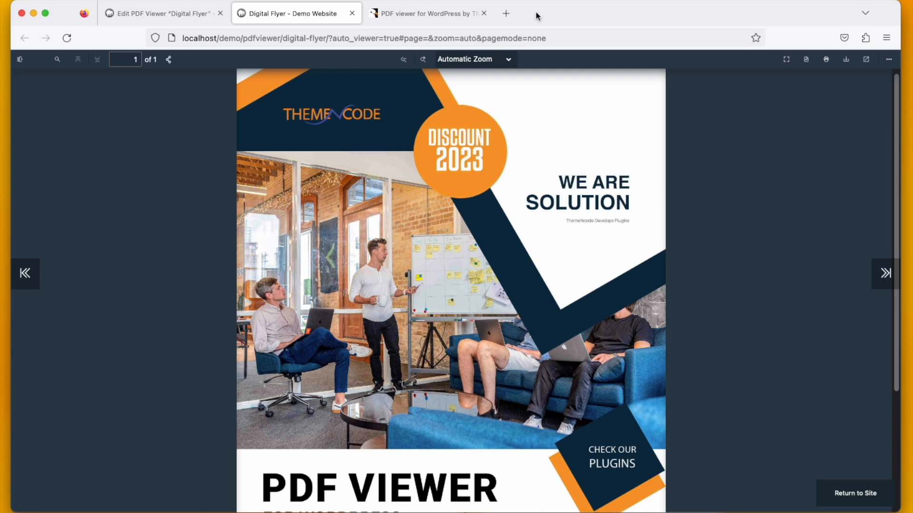